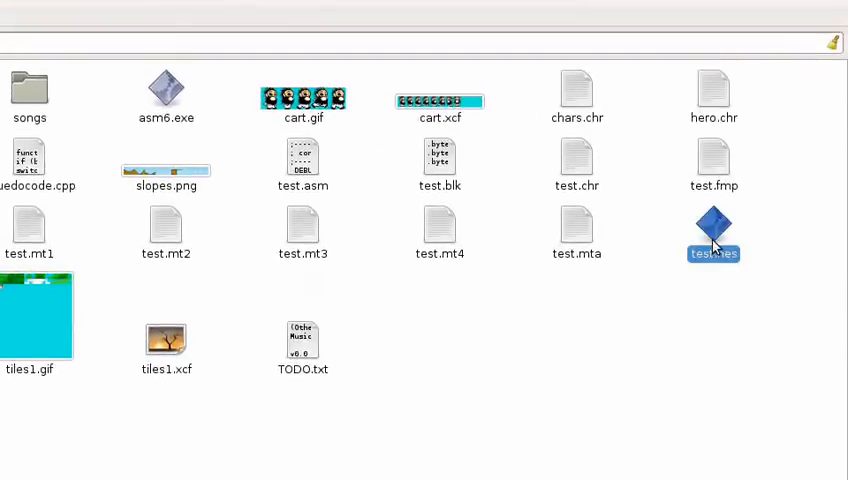
Step: Launch test.nes from the project folder so the platformer runs in the NES emulator
double_click(714, 232)
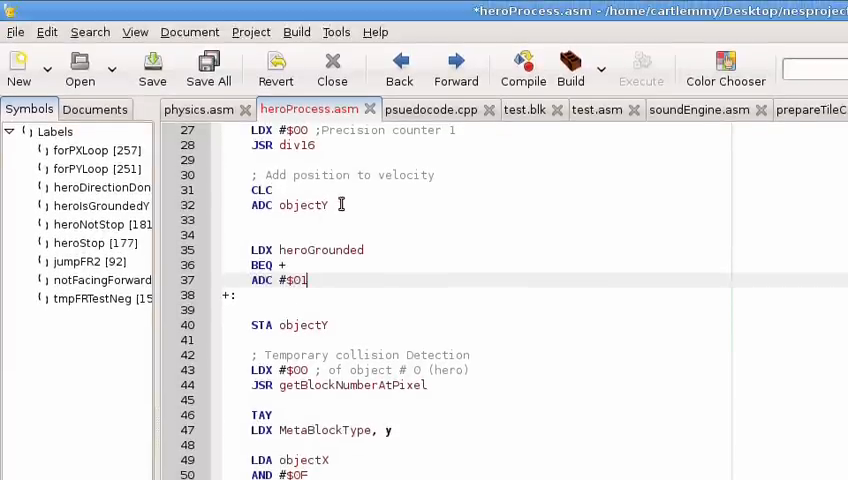
Step: Select objectY in heroProcess.asm's position update where the grounded +1 is added
double_click(304, 204)
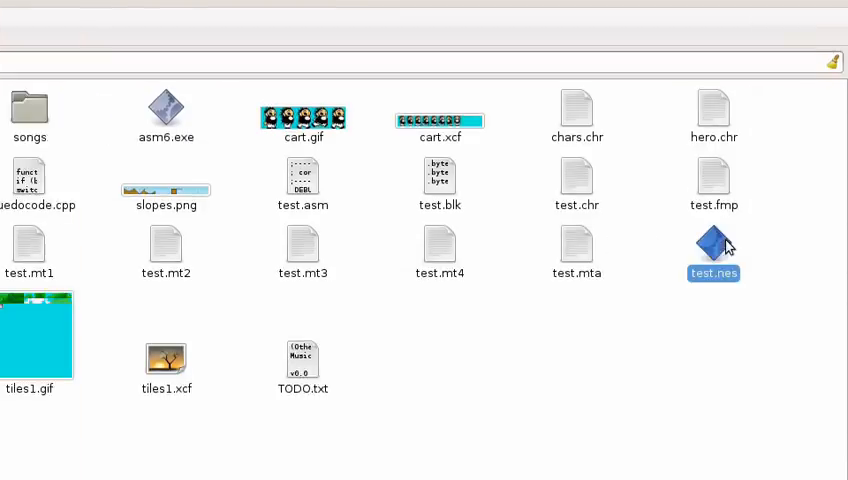
double_click(714, 244)
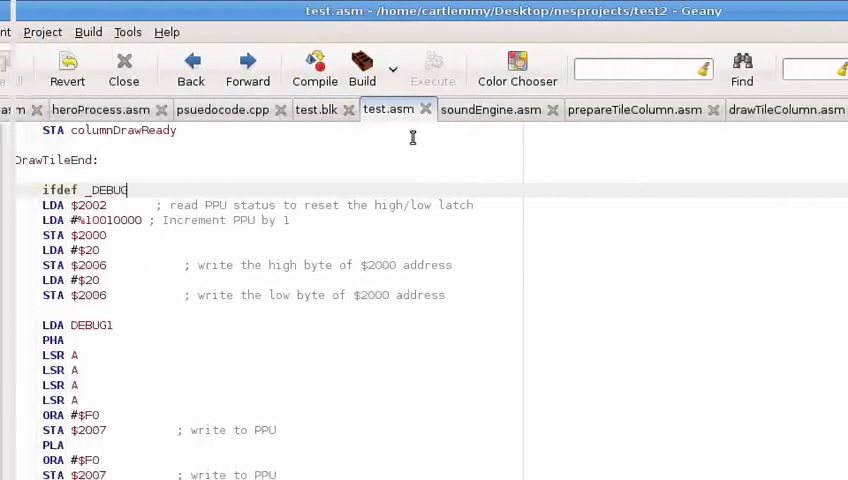
Step: Scroll through test.asm's _DEBUG section that writes DEBUG1 and DEBUG2 to the PPU
scroll("down", 3)
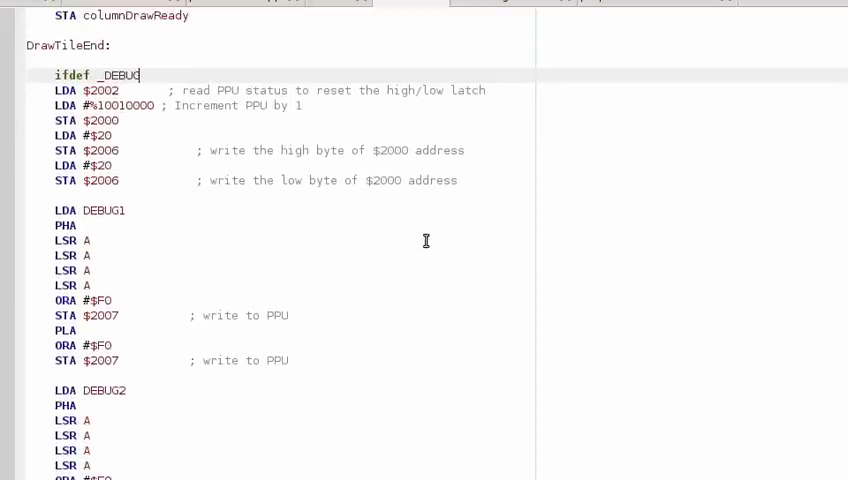
scroll("down", 3)
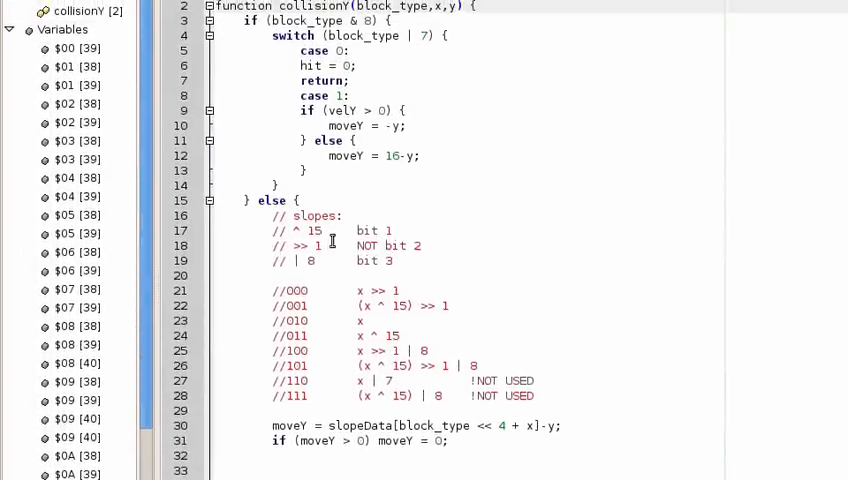
Step: Scroll through collisionY's slope-bit comments down to the .slopeData byte table
scroll("down", 3)
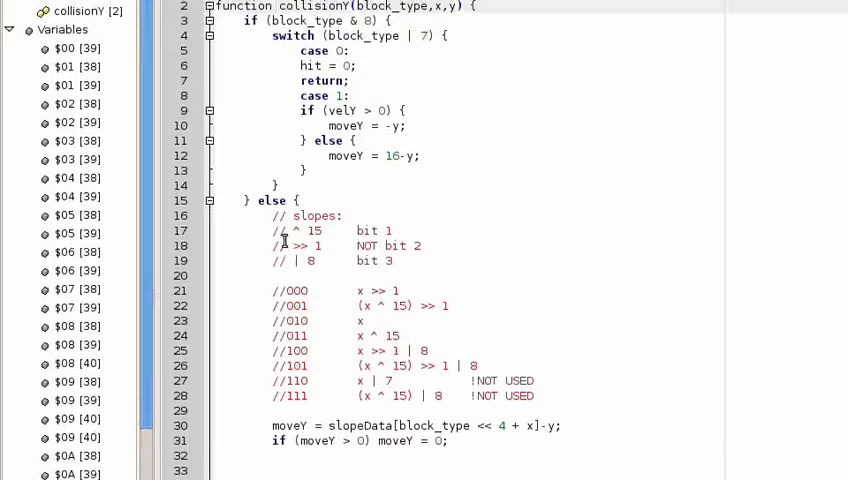
scroll("down", 3)
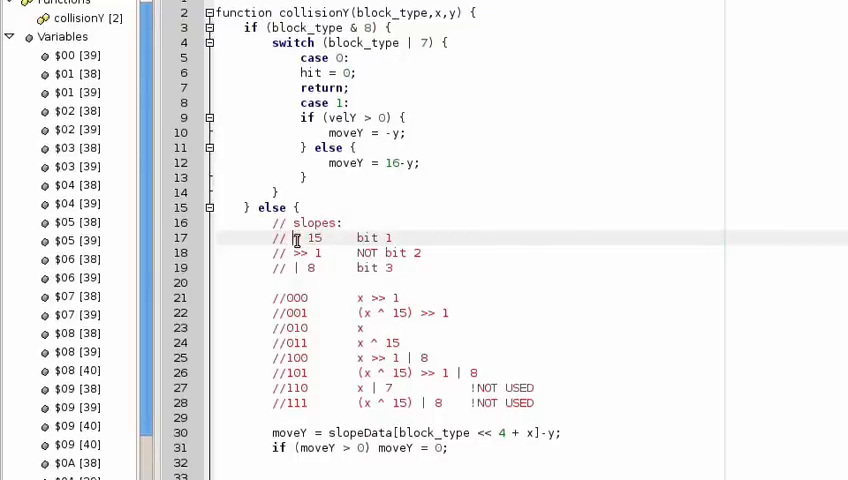
scroll("down", 3)
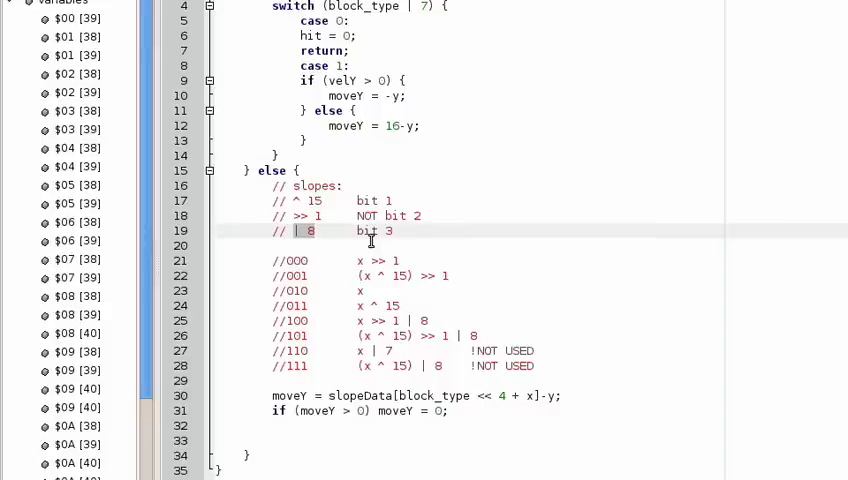
scroll("down", 3)
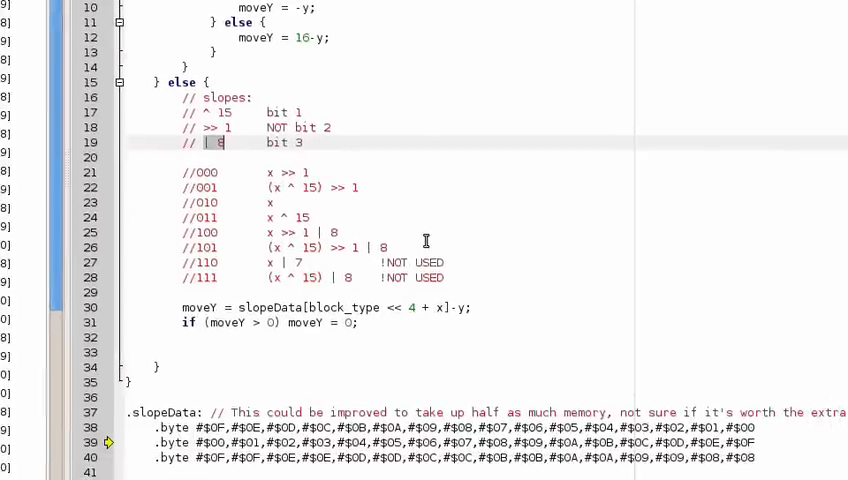